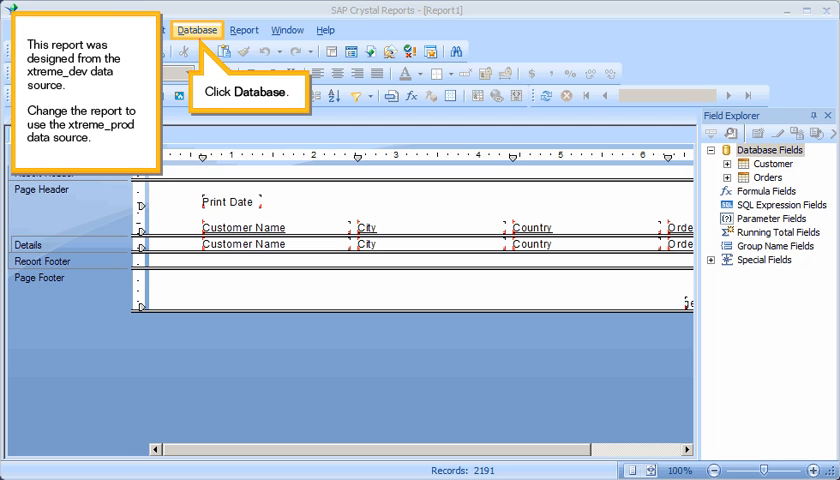
Show the Database menu's report data commands.
click(197, 29)
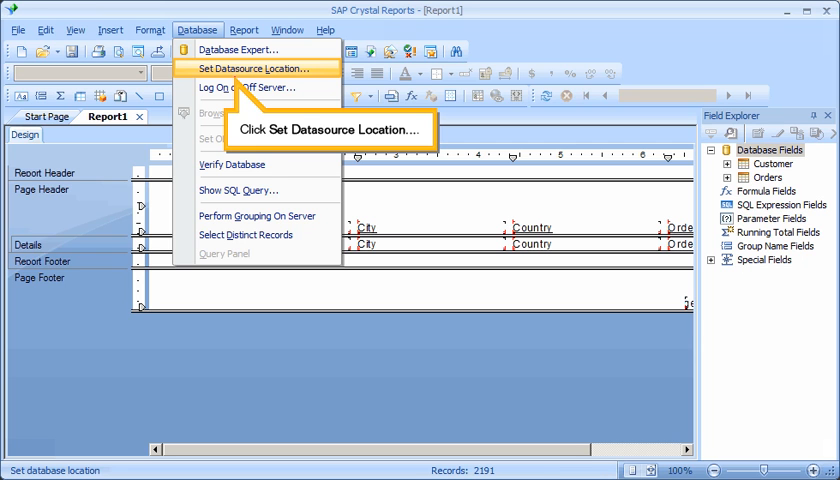
Launch Set Datasource Location and expand xtreme_dev to show its ODBC properties and tables.
click(256, 69)
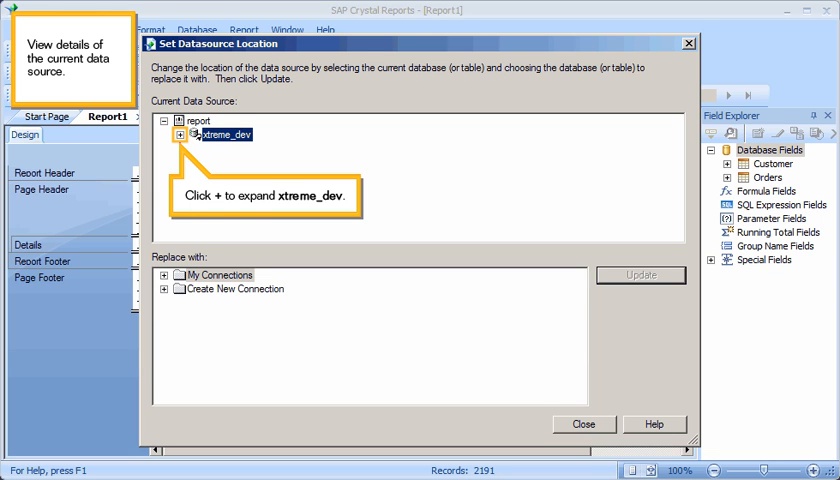
click(181, 133)
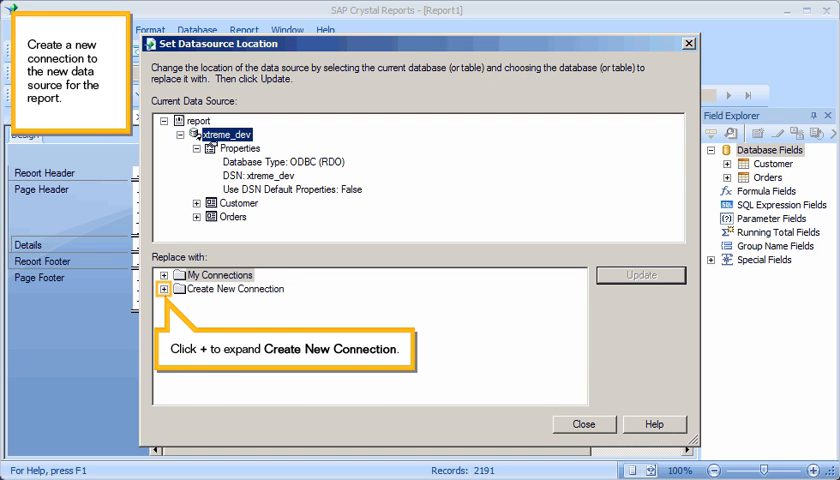
Under Create New Connection > ODBC (RDO), start Make New Connection to list data source names.
click(171, 288)
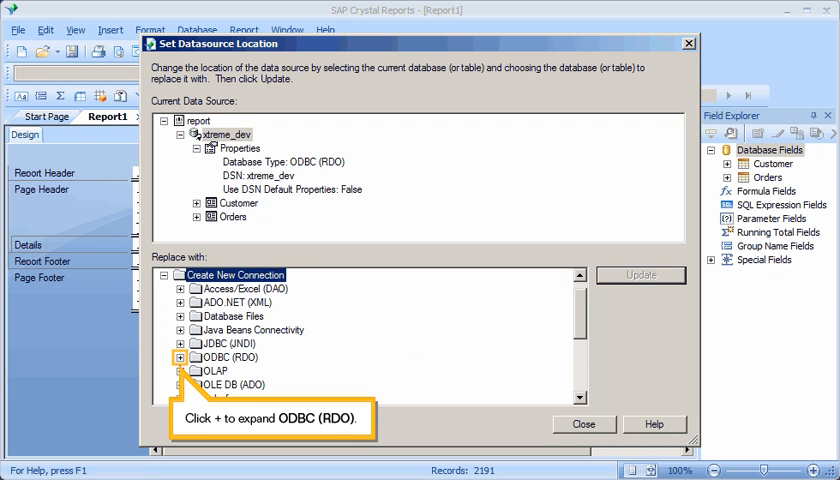
click(180, 357)
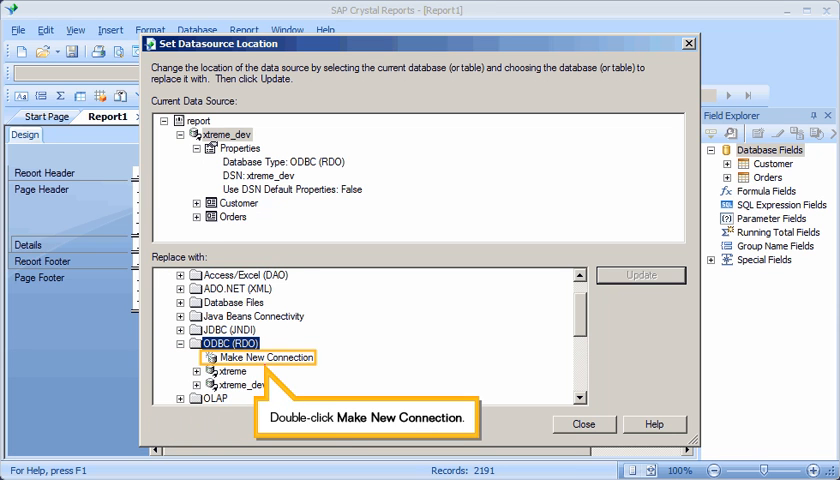
double_click(262, 357)
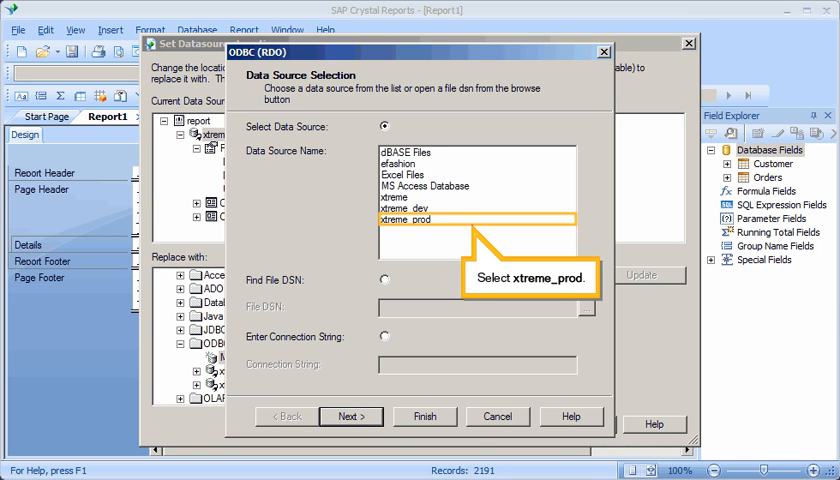
Finish a new ODBC connection using the xtreme_prod data source name.
click(405, 219)
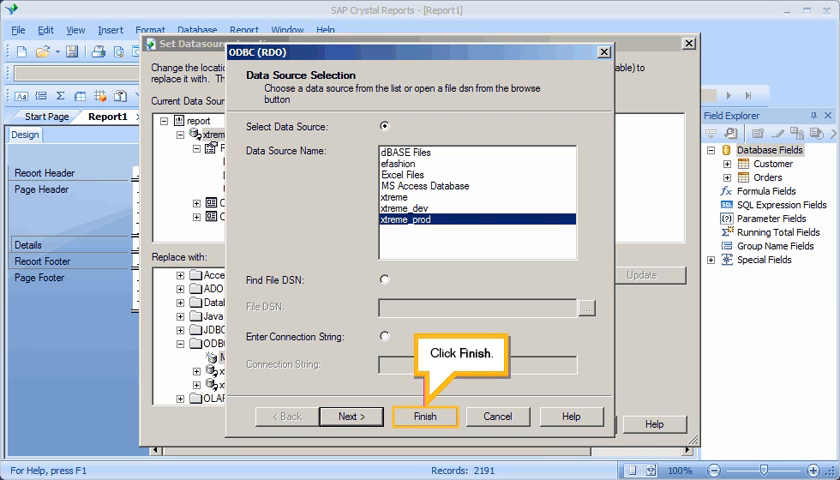
click(424, 416)
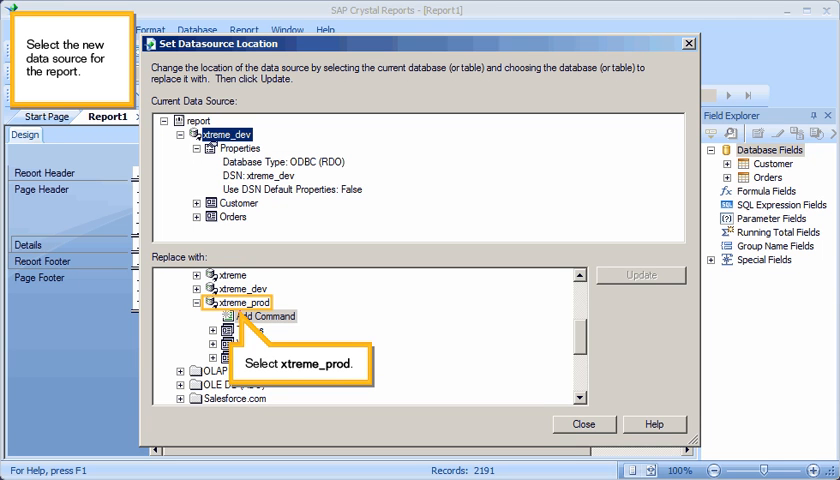
Update the report from xtreme_dev to the xtreme_prod connection and close the dialog.
click(223, 302)
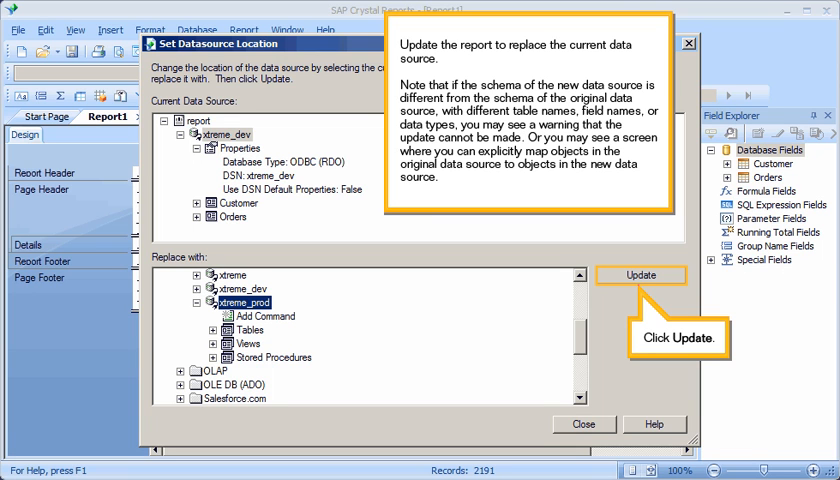
click(640, 275)
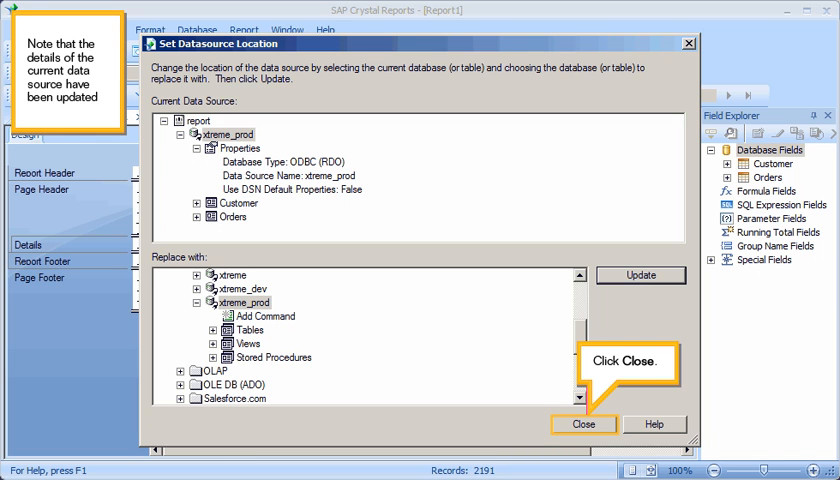
click(583, 424)
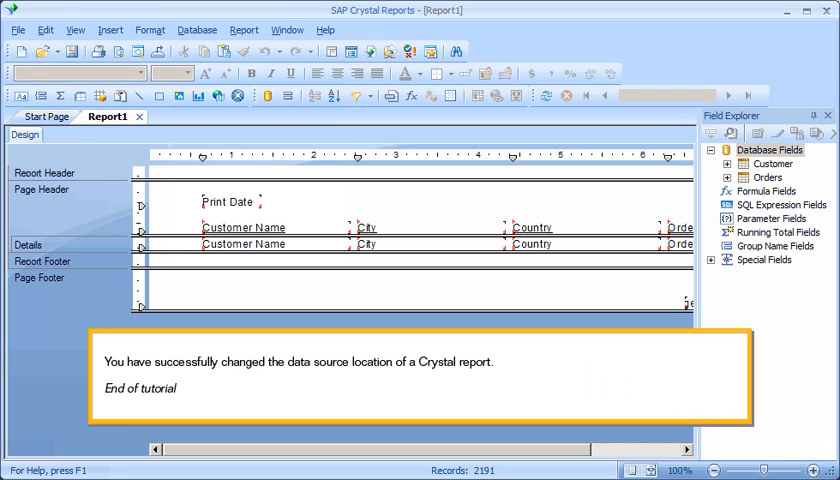